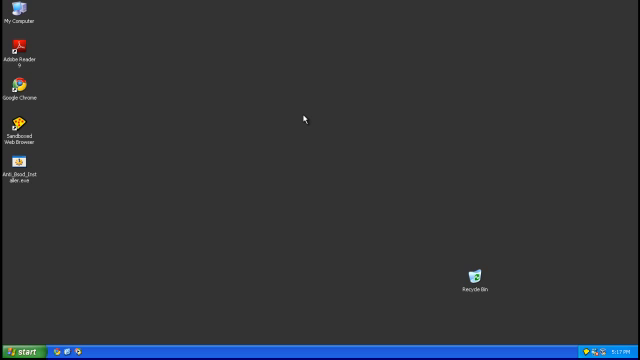
pyautogui.moveTo(256, 4)
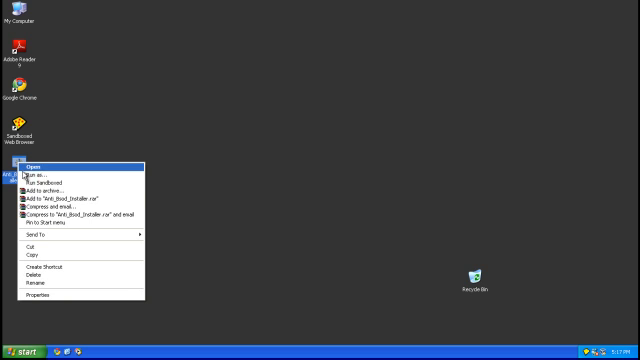
# Step: Launch the downloaded Quick Defragmenter sample file from the desktop
pyautogui.click(44, 188)
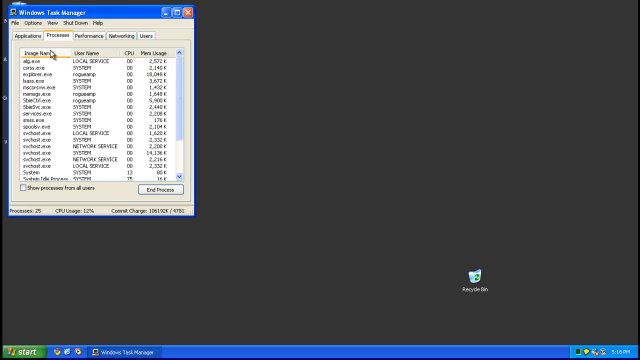
# Step: Scroll the Task Manager process list while the rogue starts its fake analysis
pyautogui.scroll(-3)
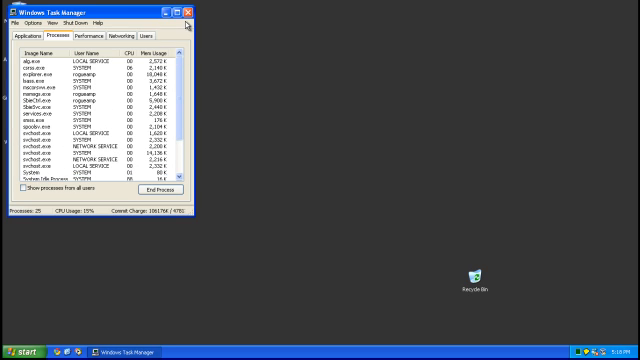
pyautogui.moveTo(192, 12)
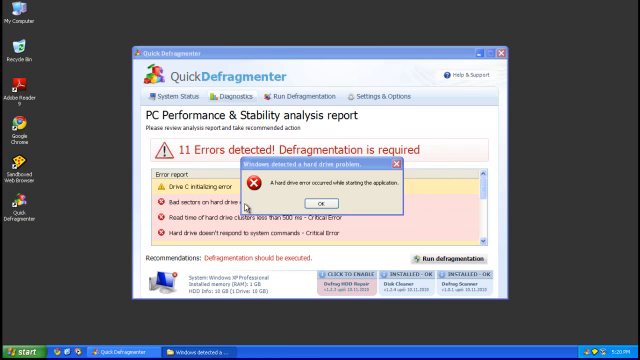
# Step: Dismiss the fake hard drive error and the unregistered-version warning dialogs
pyautogui.click(344, 200)
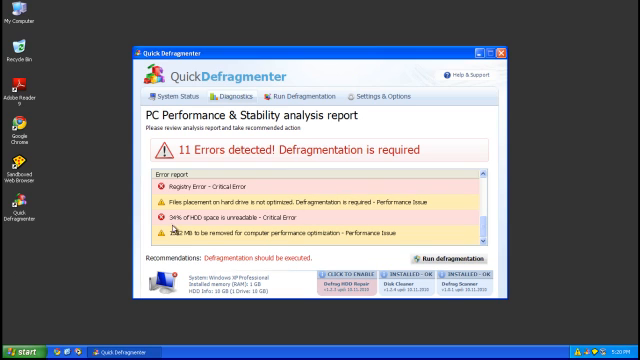
pyautogui.moveTo(210, 232)
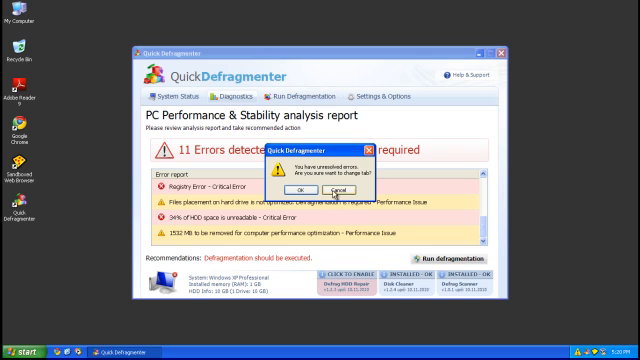
pyautogui.click(334, 192)
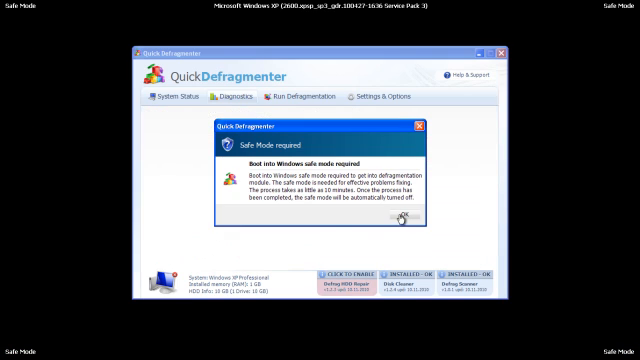
# Step: Accept the fake Safe Mode restart notice, then try opening Local Disk (C:) in My Computer
pyautogui.click(420, 120)
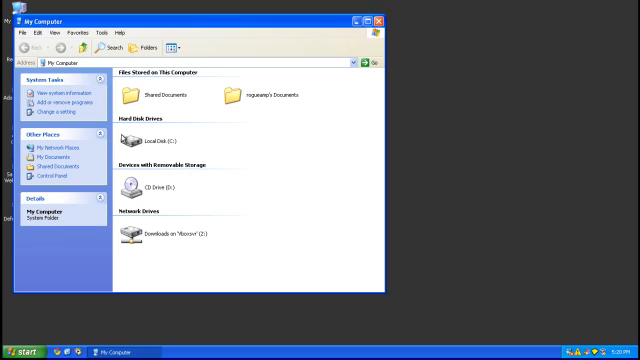
pyautogui.doubleClick(132, 140)
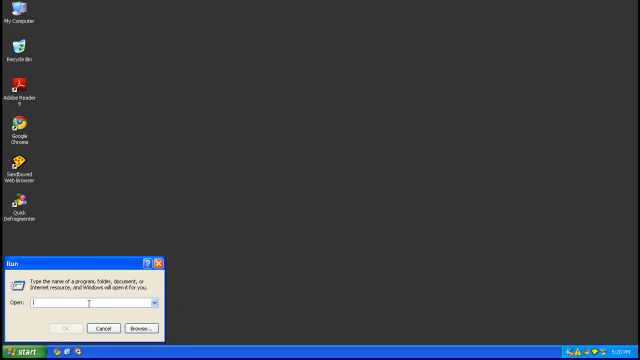
# Step: Try running regedit from Run and 'explore' from Task Manager's New Task dialog
pyautogui.write('regedit')
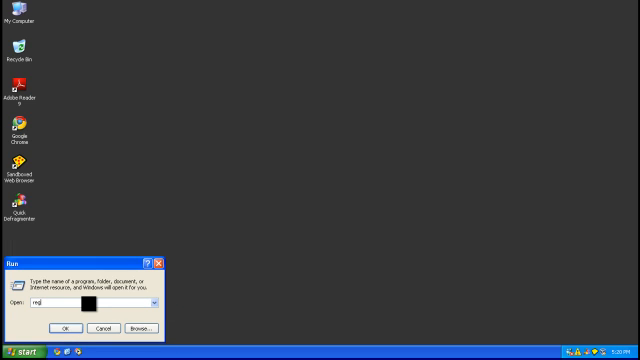
pyautogui.click(64, 328)
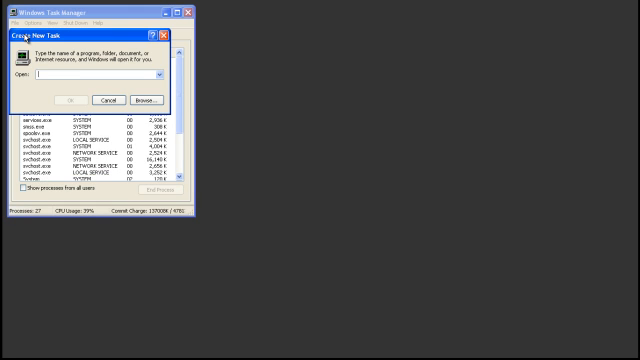
pyautogui.write('explore')
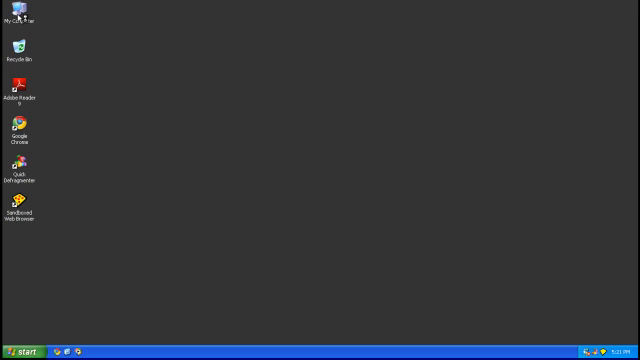
# Step: Browse into My Computer and the WINDOWS system folder
pyautogui.doubleClick(20, 10)
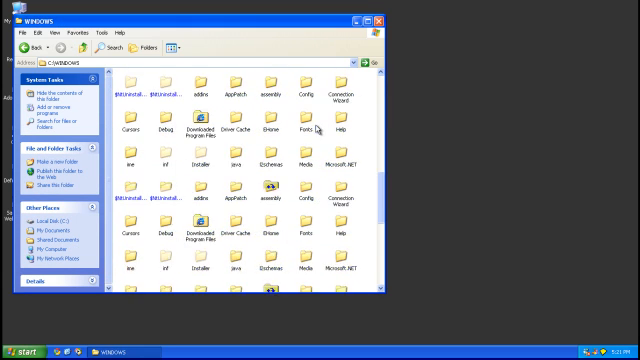
pyautogui.click(384, 20)
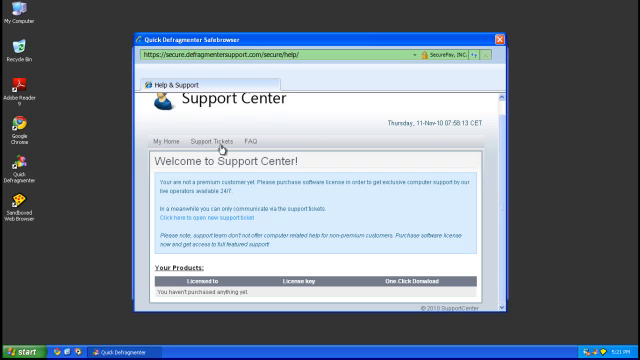
# Step: Reach the FAQ list through the Support Tickets section of the Support Center
pyautogui.click(248, 138)
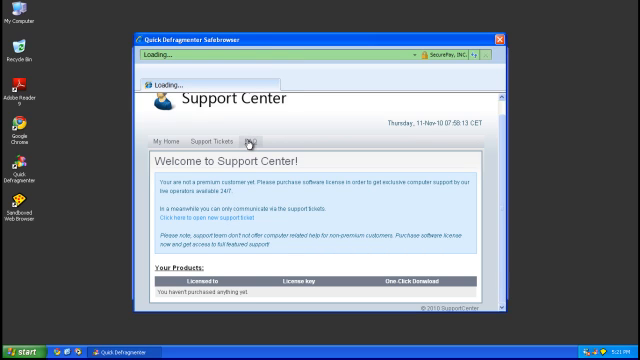
pyautogui.click(232, 128)
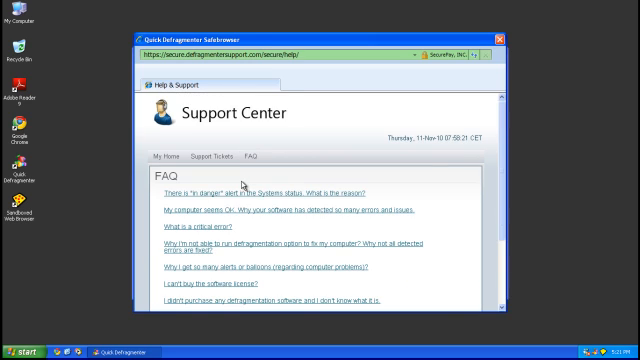
pyautogui.scroll(-3)
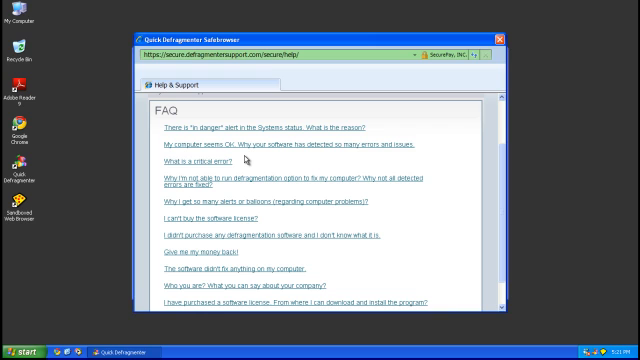
pyautogui.moveTo(160, 230)
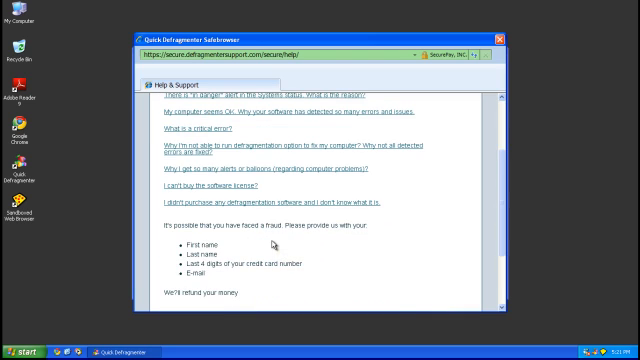
# Step: Read through the expanded FAQ answers on refunds, activation and buying a license
pyautogui.scroll(-3)
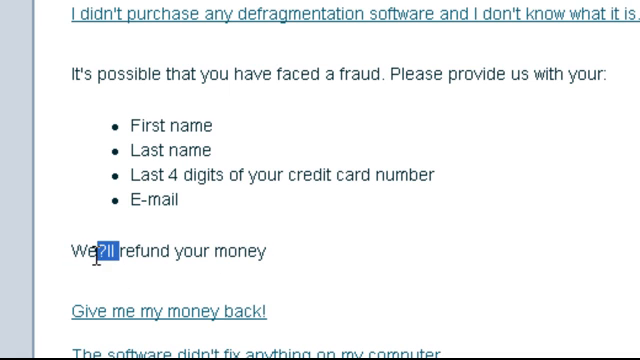
pyautogui.scroll(-3)
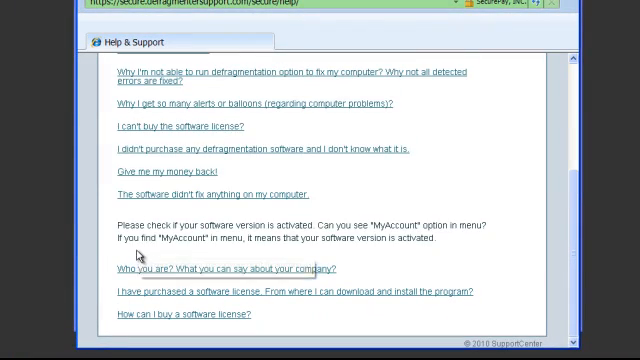
pyautogui.moveTo(156, 284)
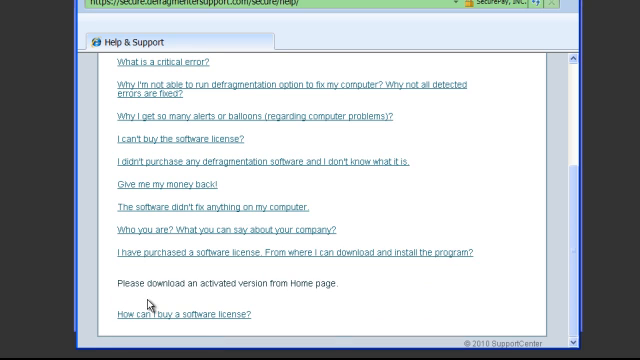
pyautogui.scroll(-3)
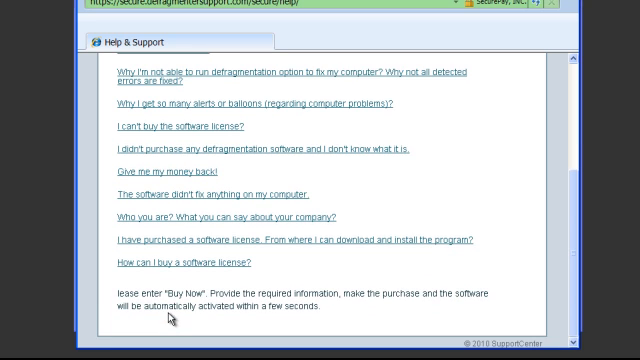
pyautogui.moveTo(198, 266)
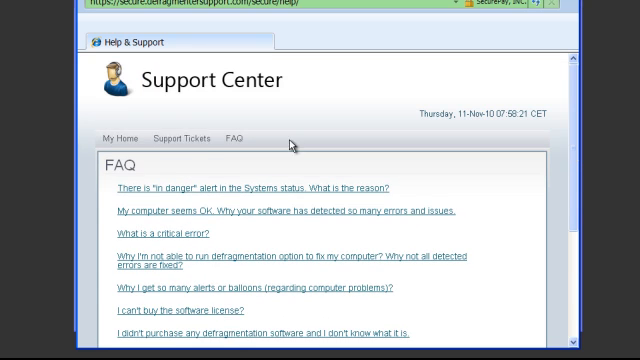
# Step: Follow the Buy Now link to the SecurePayments license order page
pyautogui.click(116, 132)
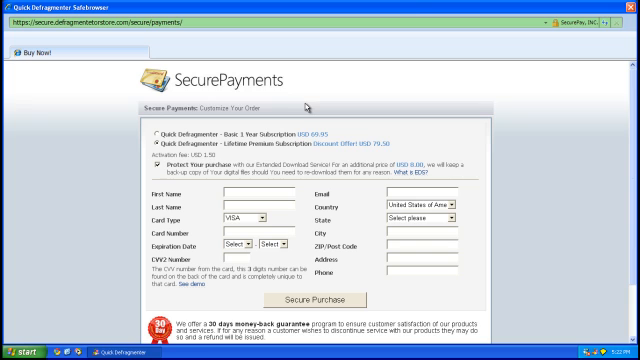
# Step: Submit the empty order form via Secure Purchase and dismiss the card number error alert
pyautogui.scroll(-3)
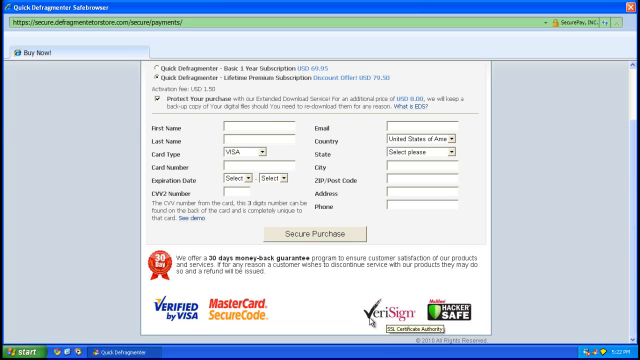
pyautogui.rightClick(100, 180)
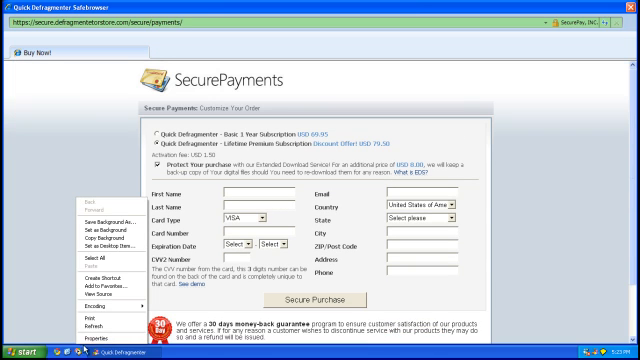
pyautogui.click(64, 336)
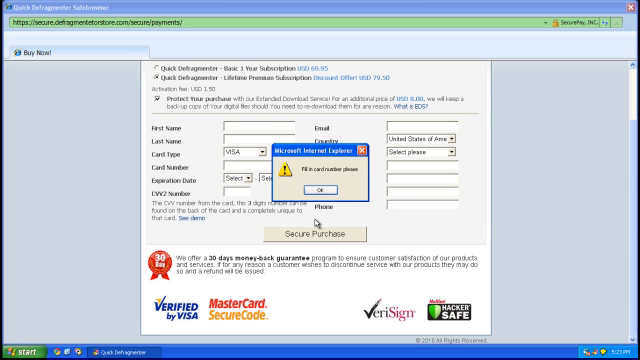
pyautogui.click(300, 188)
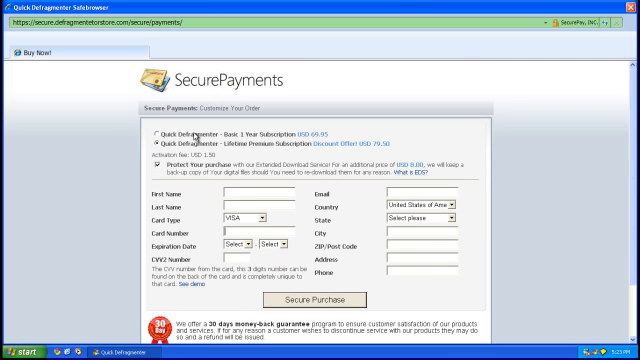